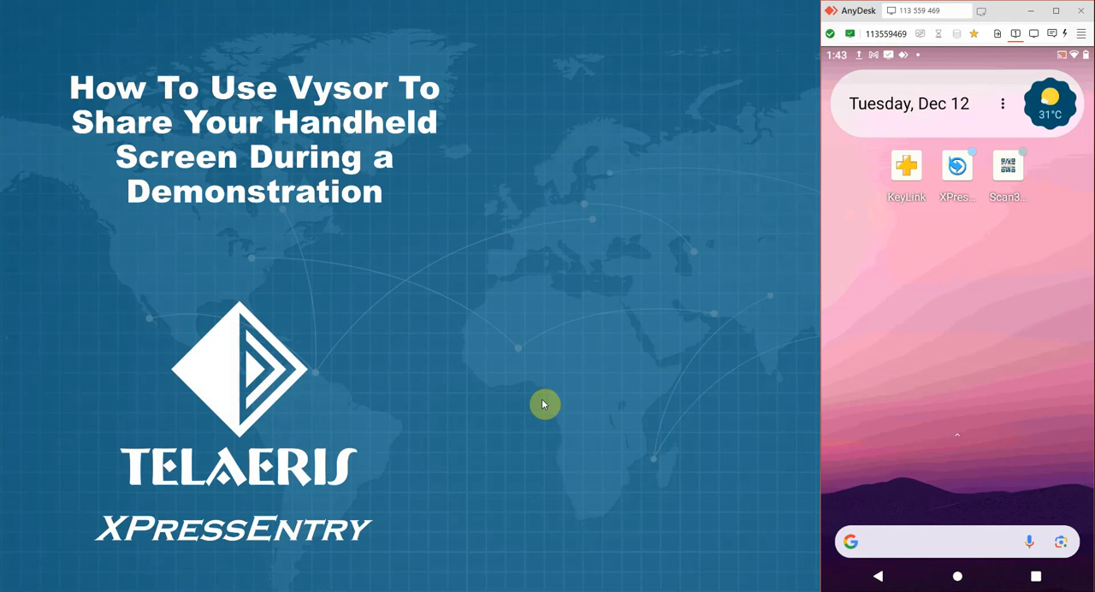
# Launch Microsoft Edge from the taskbar beside the AnyDesk session.
pyautogui.click(543, 404)
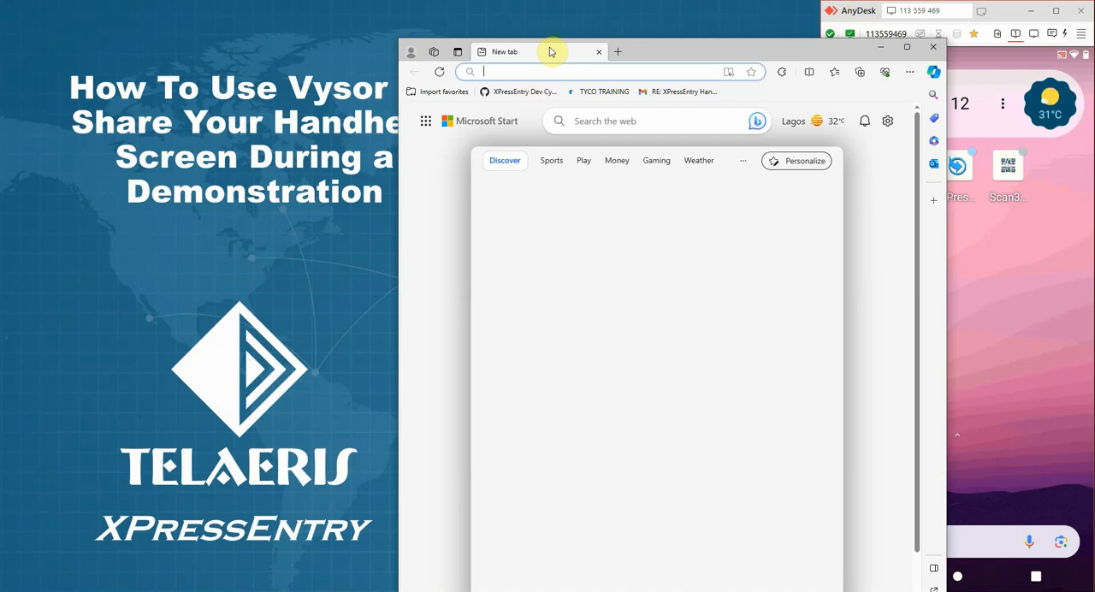
# Go to vysor.io, open Downloads, and download the Windows installer.
pyautogui.write('vysor.io')
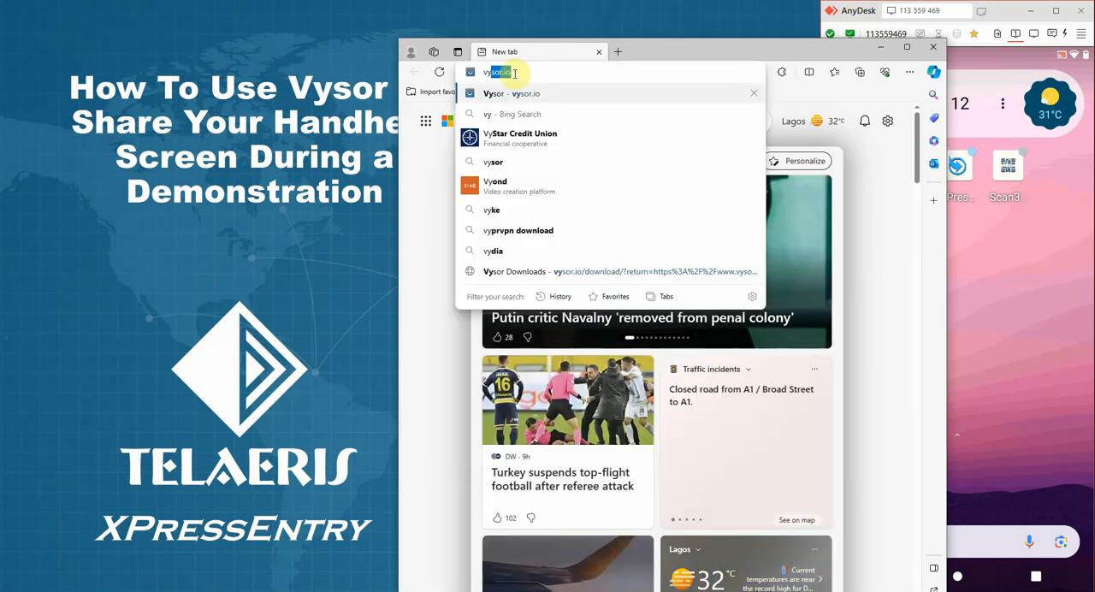
pyautogui.click(517, 93)
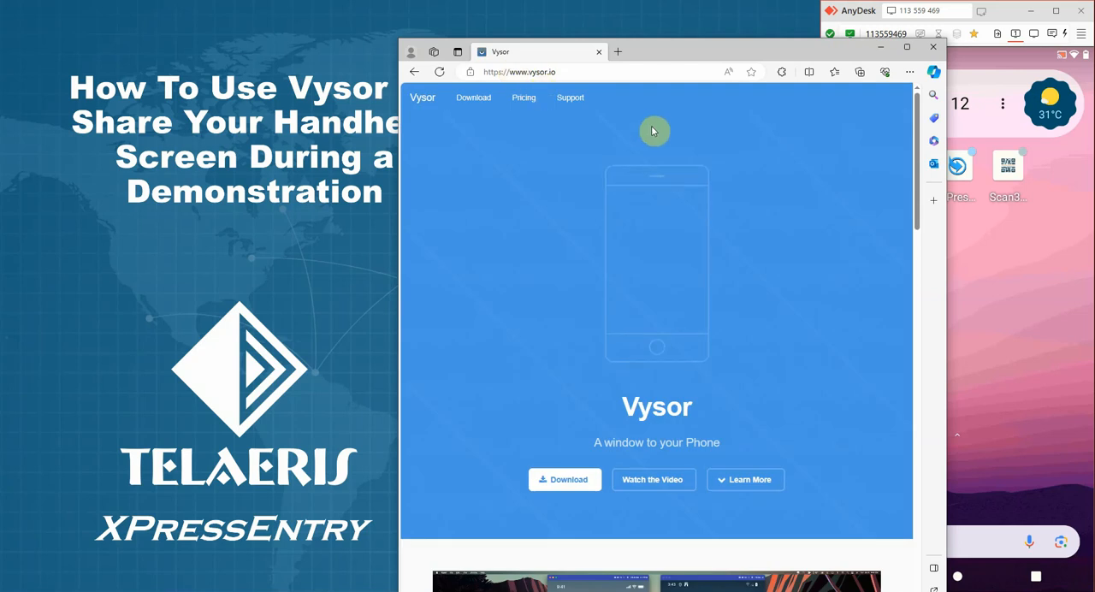
pyautogui.click(564, 479)
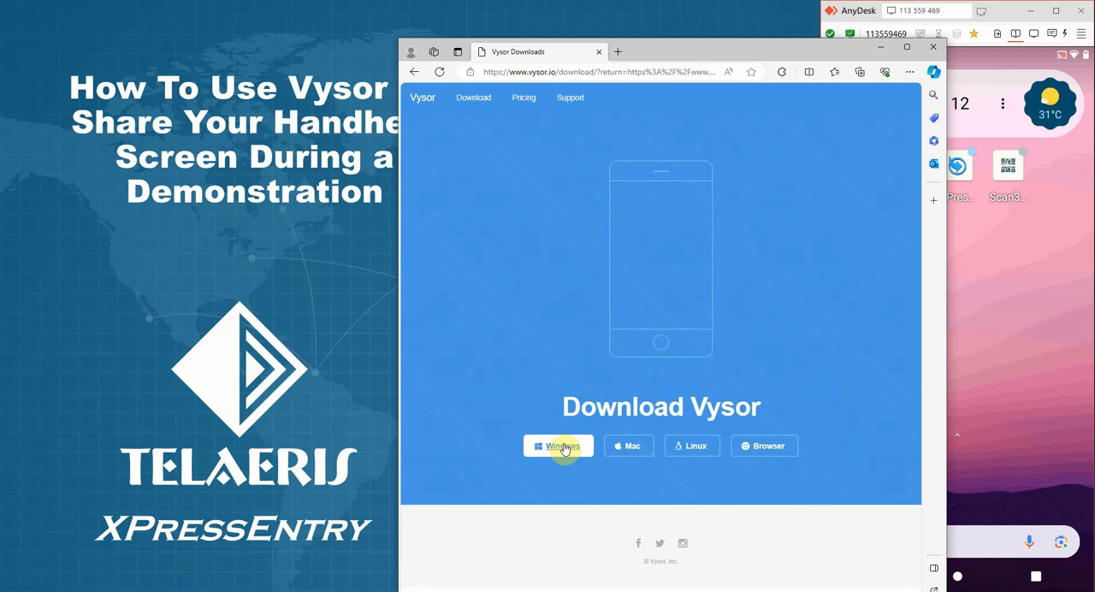
pyautogui.click(558, 445)
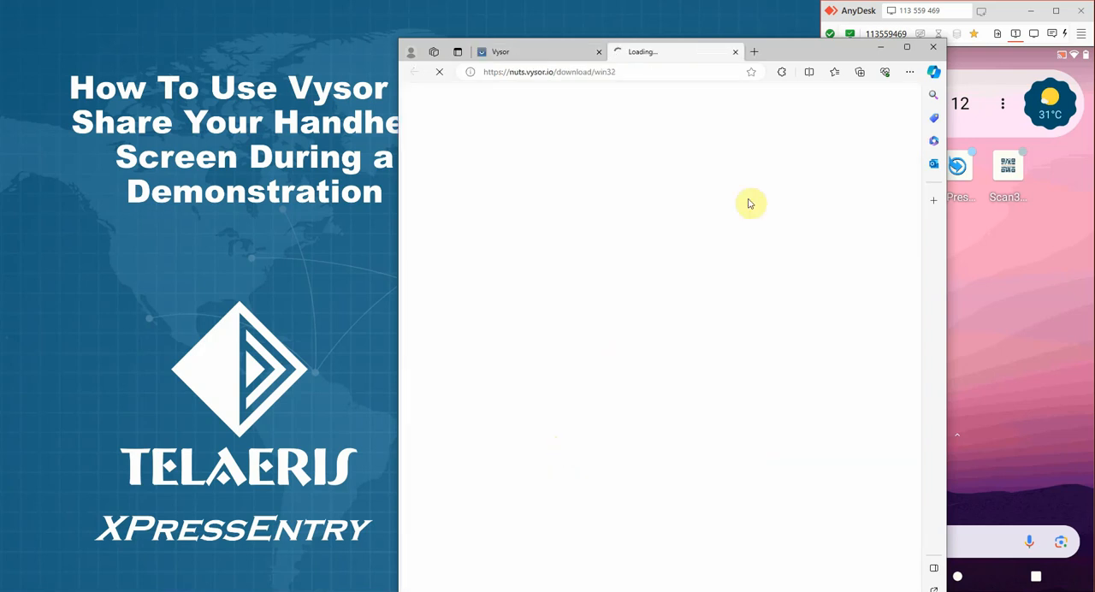
pyautogui.moveTo(798, 131)
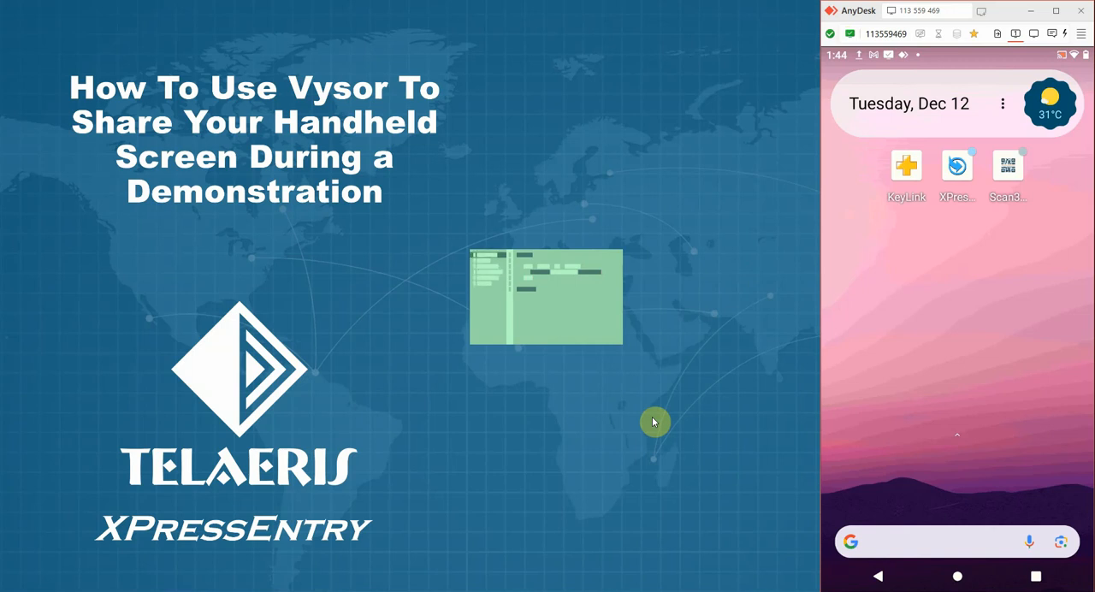
pyautogui.moveTo(655, 426)
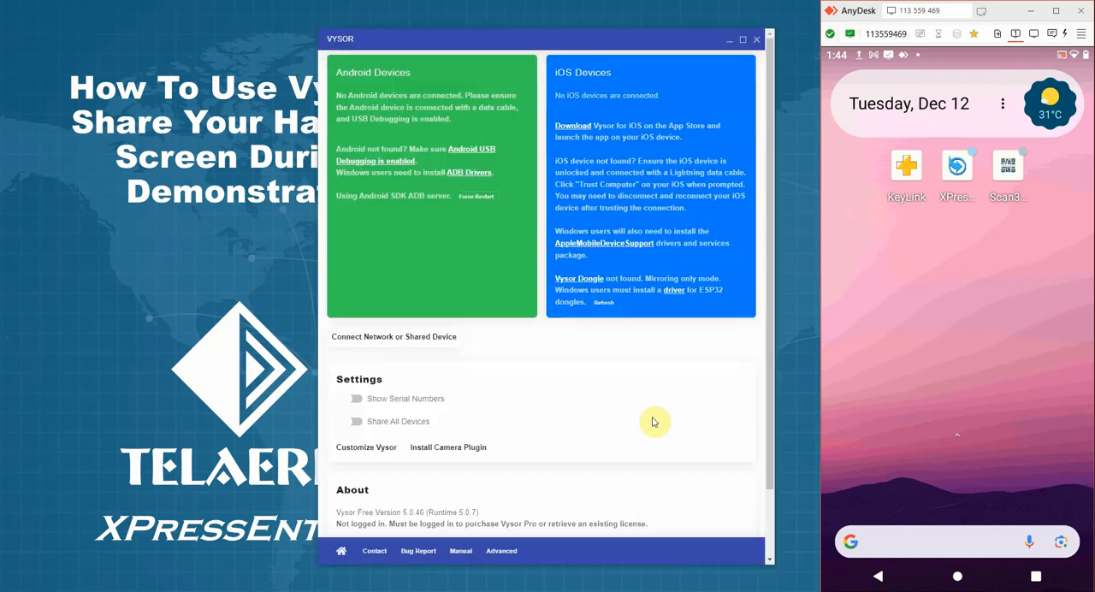
pyautogui.moveTo(469, 40)
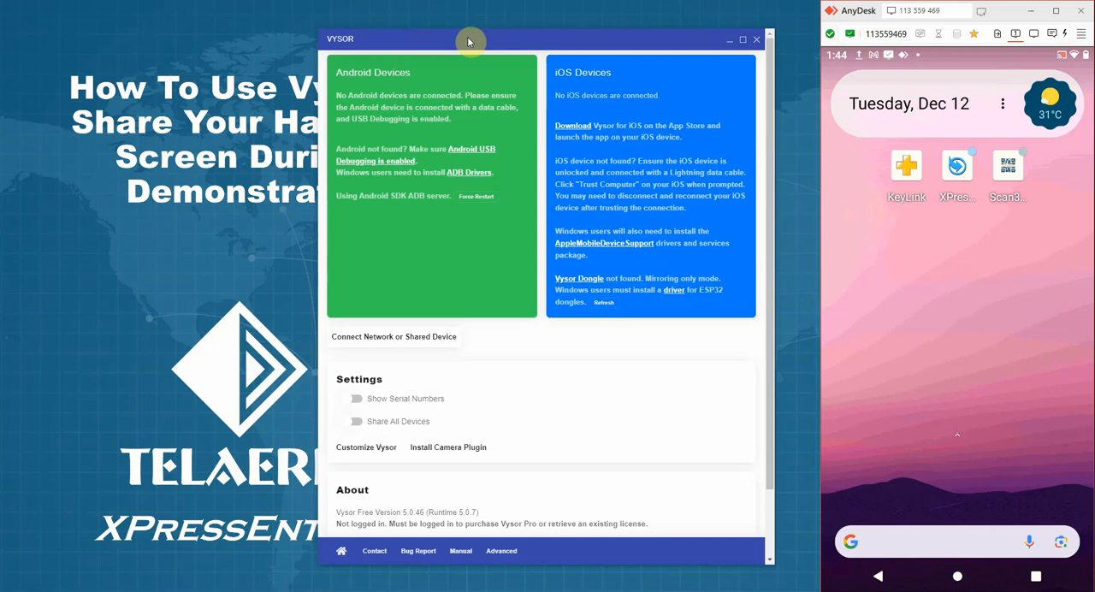
pyautogui.moveTo(935, 310)
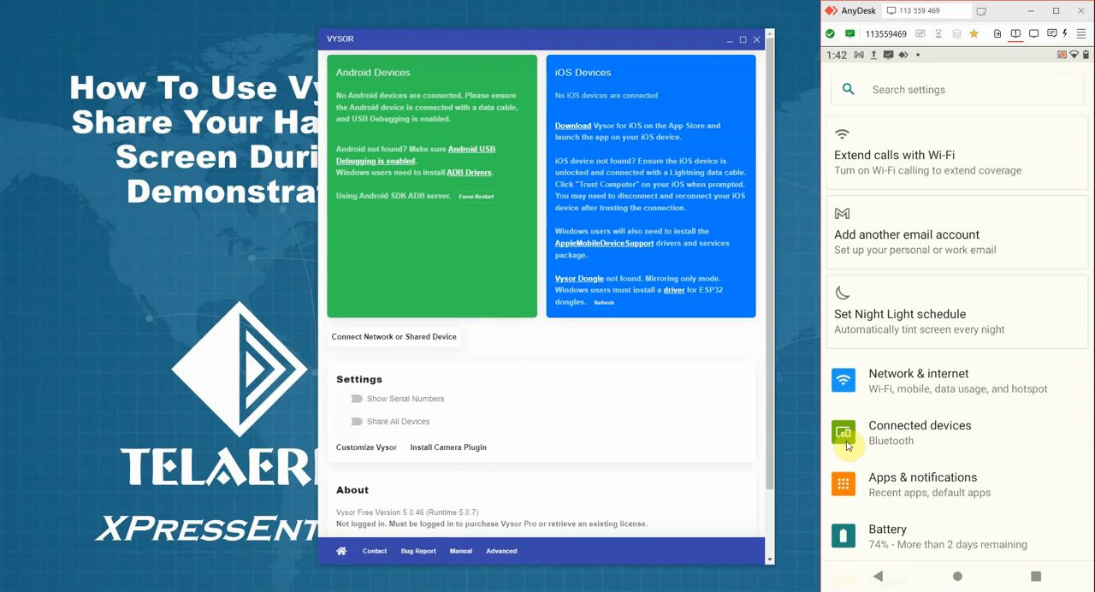
# On the handheld, open Settings, scroll down and enter System.
pyautogui.scroll(-3)
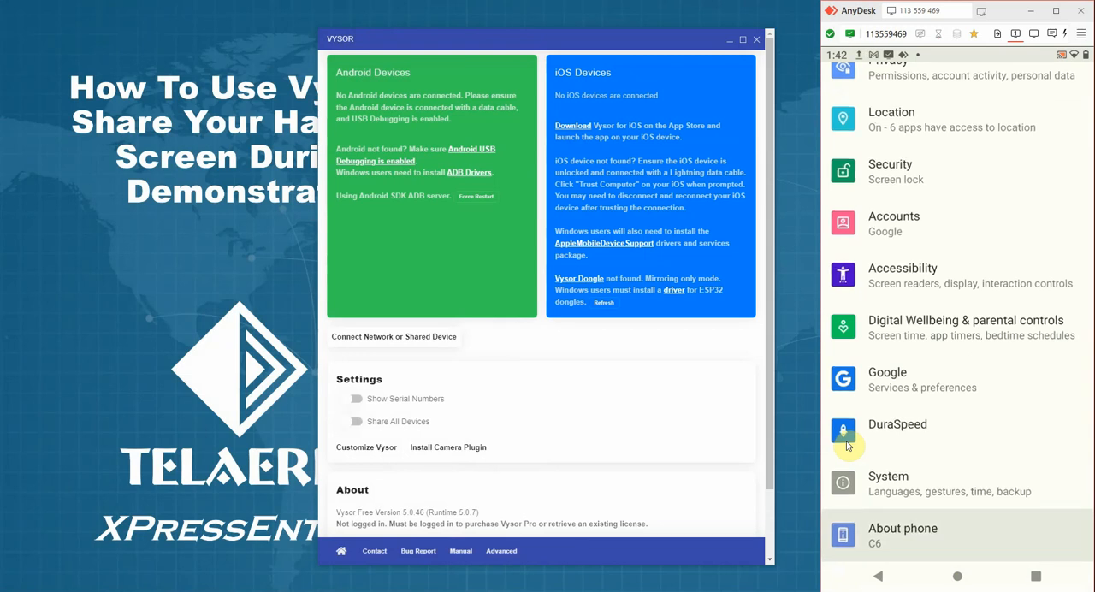
pyautogui.click(904, 536)
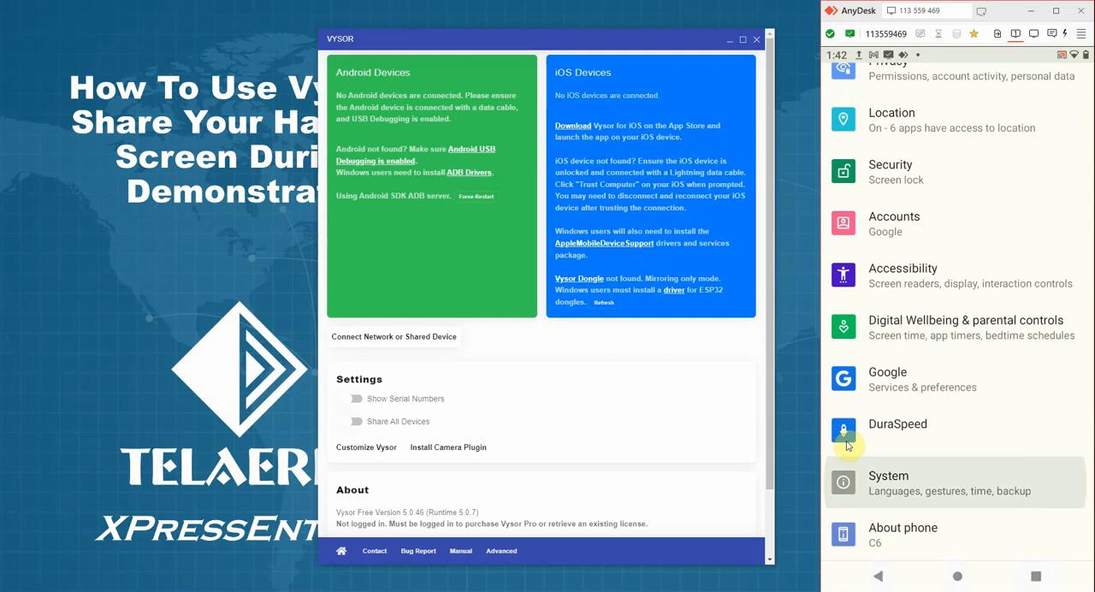
pyautogui.click(888, 483)
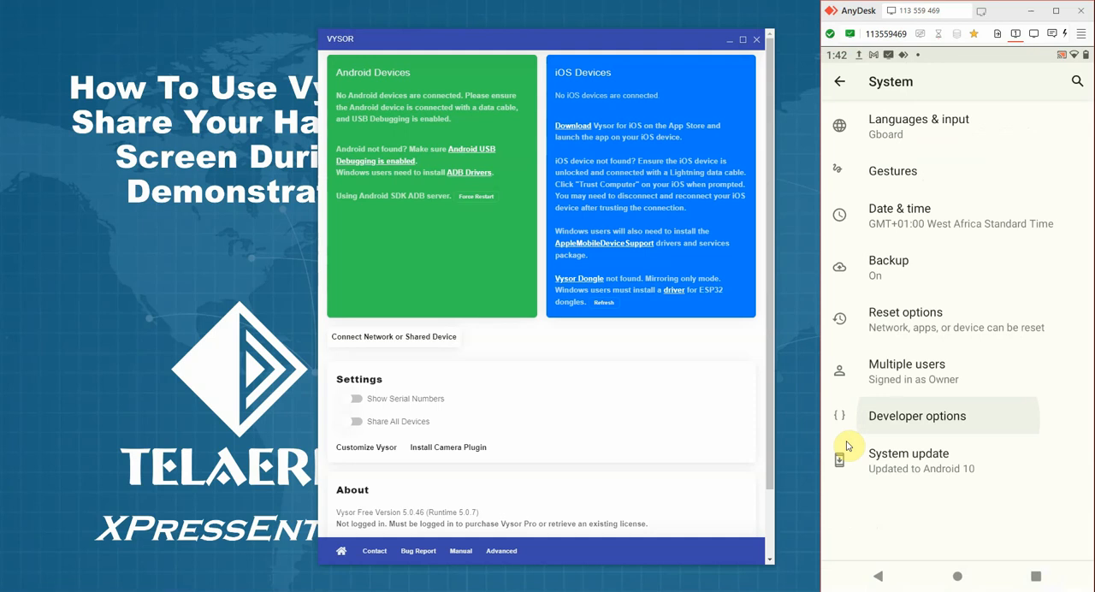
# Switch on USB debugging under Developer options and confirm with OK.
pyautogui.click(916, 416)
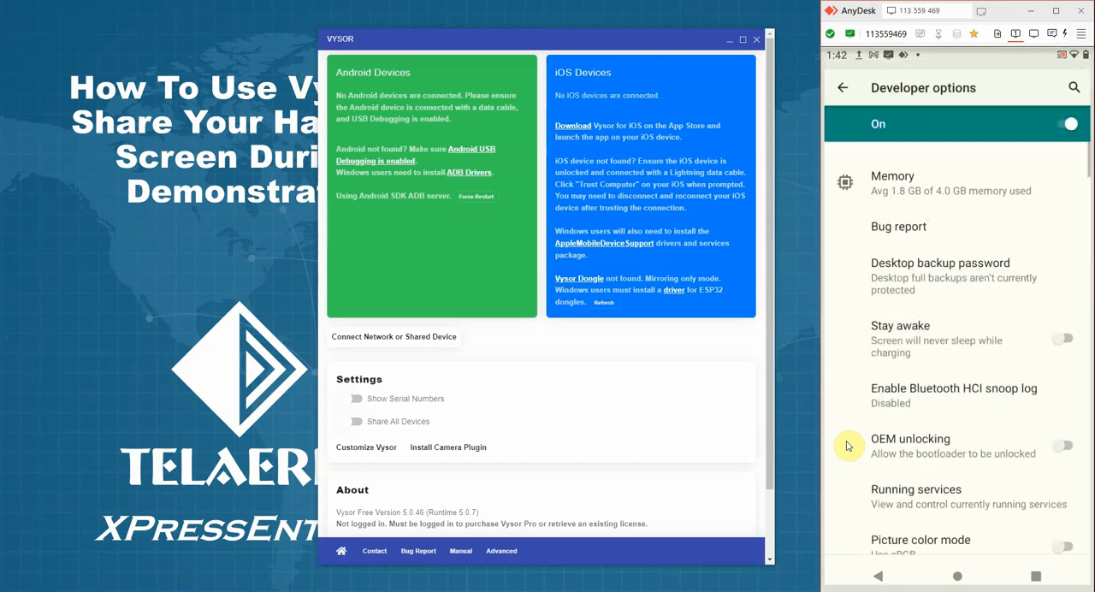
pyautogui.scroll(-3)
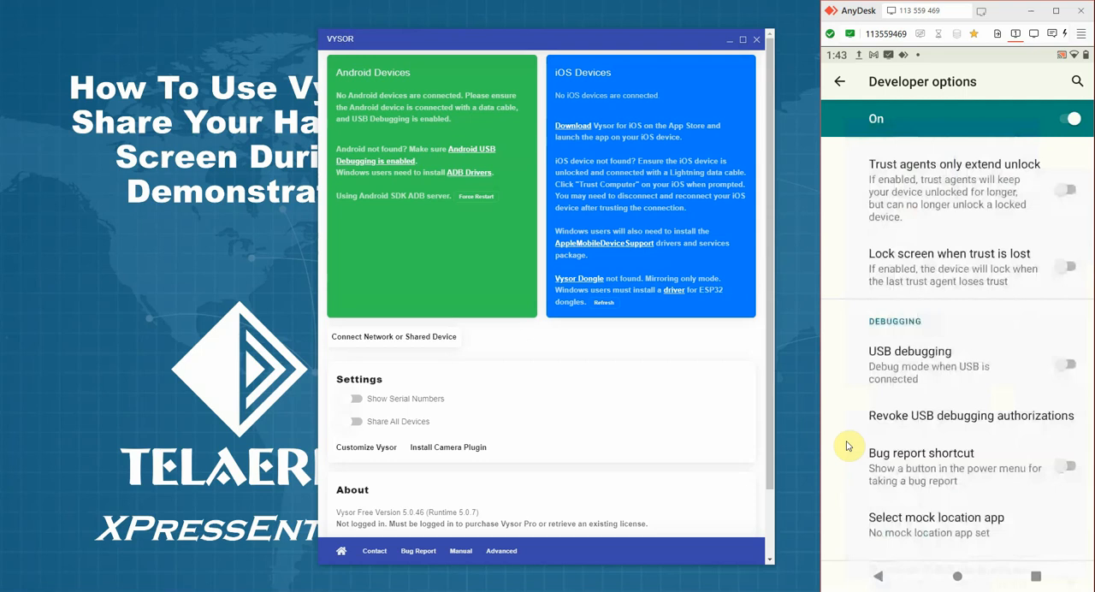
pyautogui.click(1067, 366)
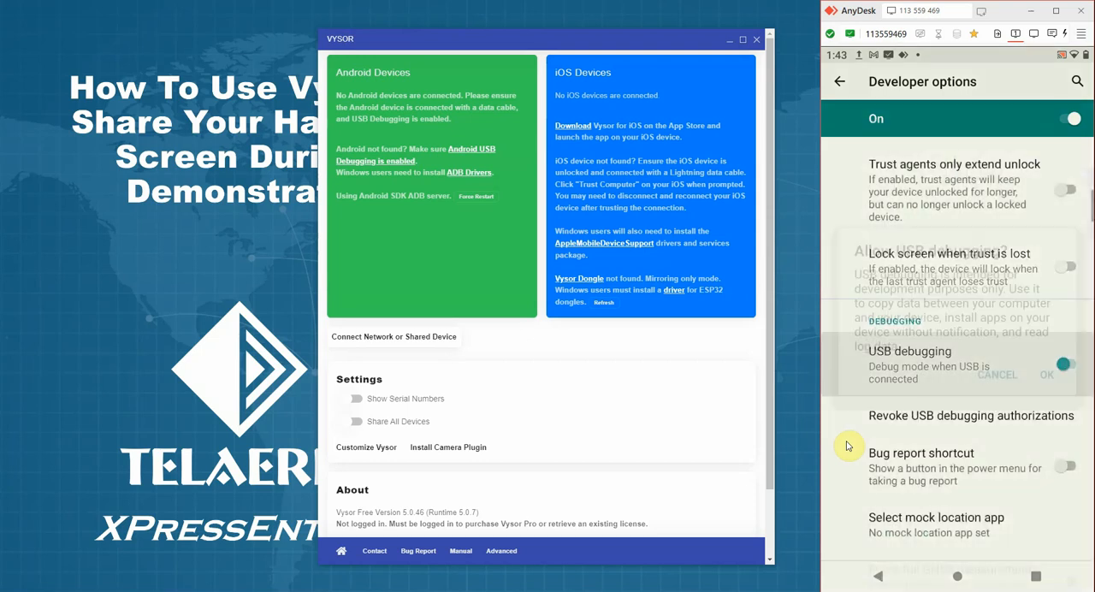
pyautogui.click(1064, 361)
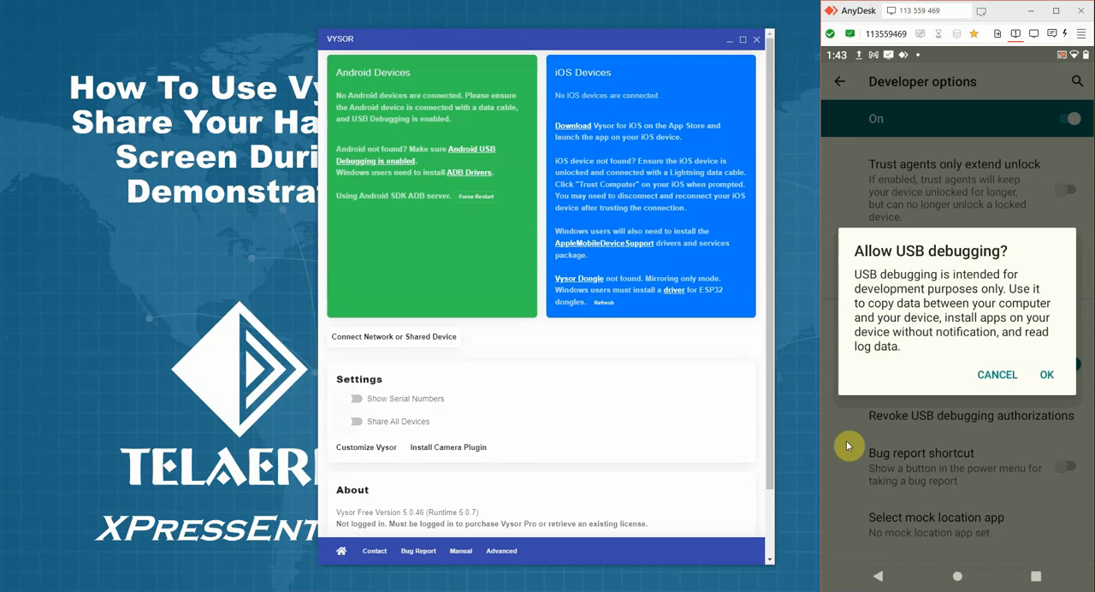
pyautogui.click(1046, 373)
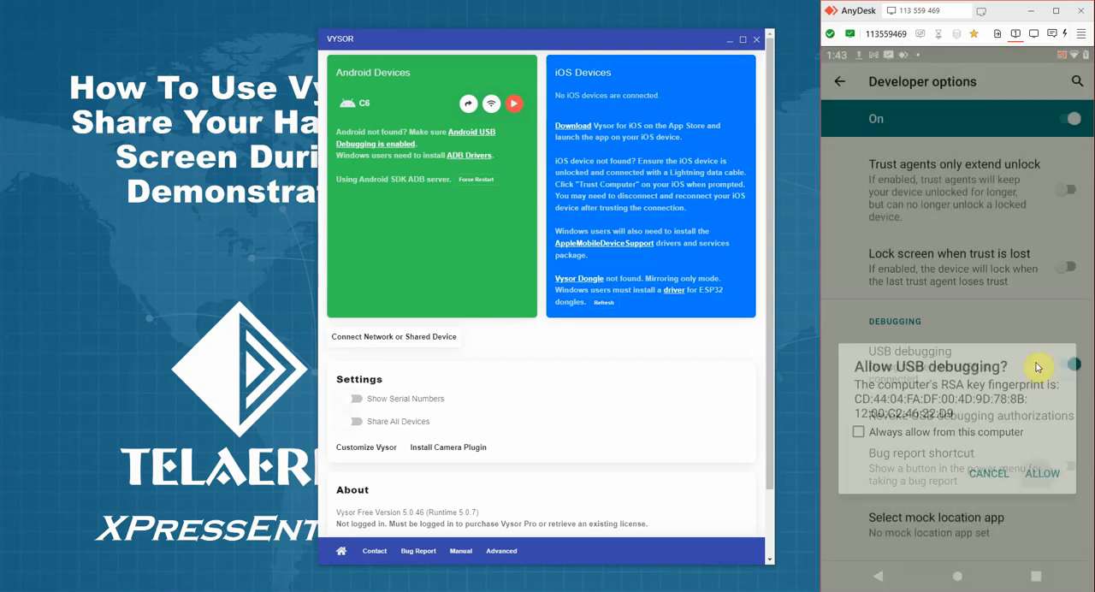
# Allow USB debugging from this computer on the RSA fingerprint prompt.
pyautogui.click(1041, 476)
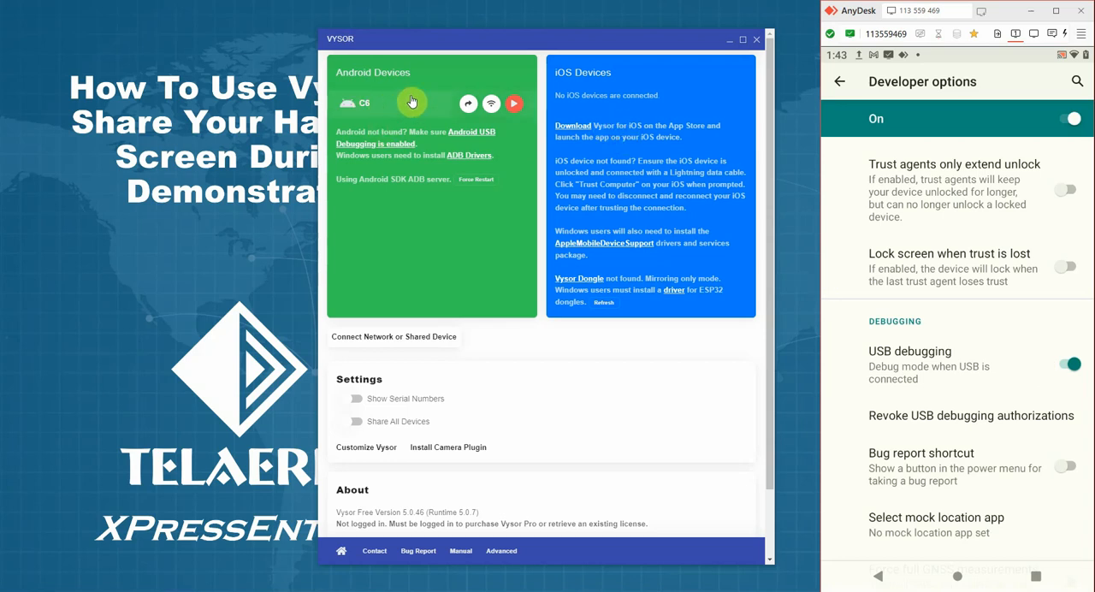
# Select the C6 device and start View Device mirroring.
pyautogui.click(371, 113)
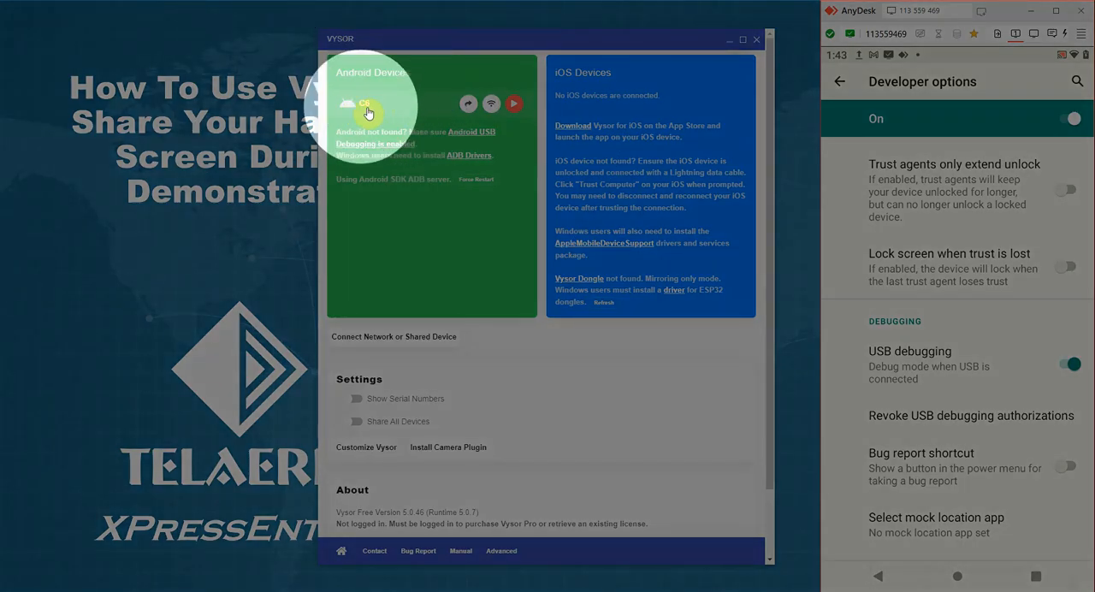
pyautogui.moveTo(514, 104)
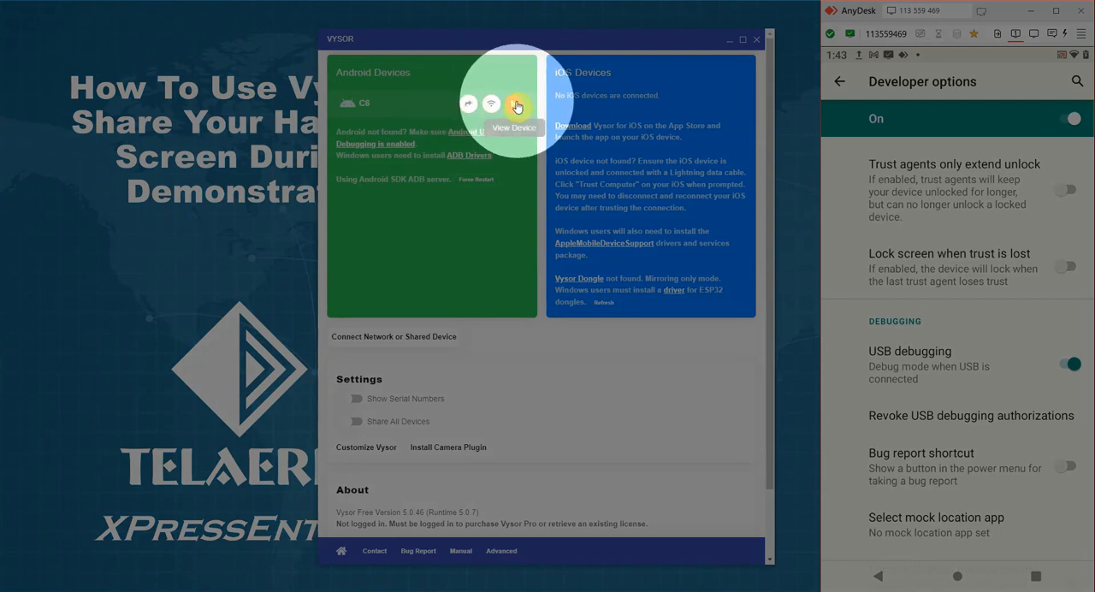
pyautogui.click(517, 105)
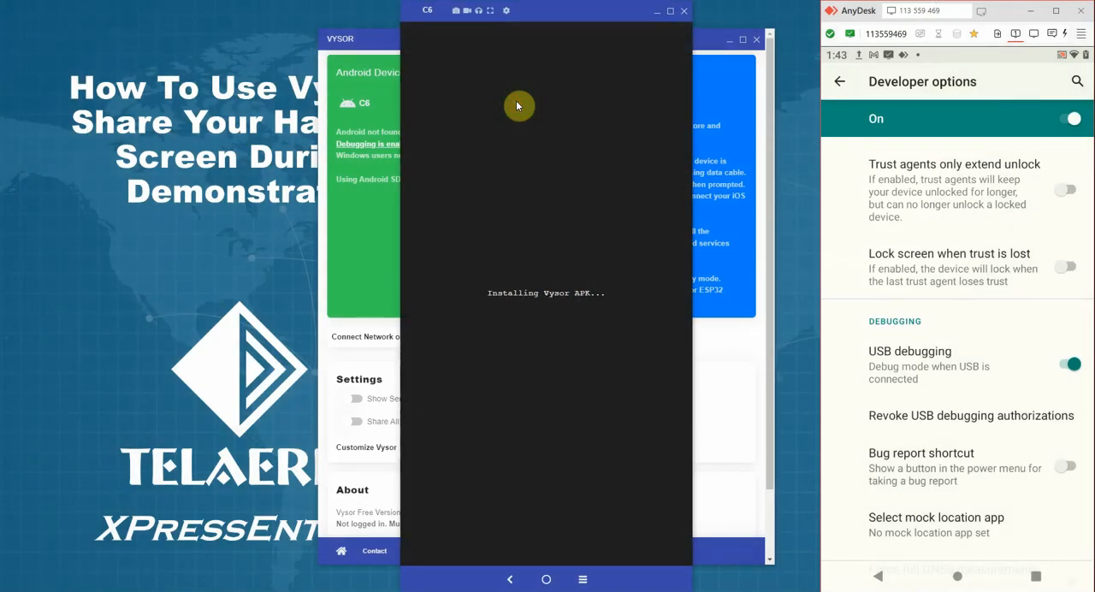
pyautogui.moveTo(609, 162)
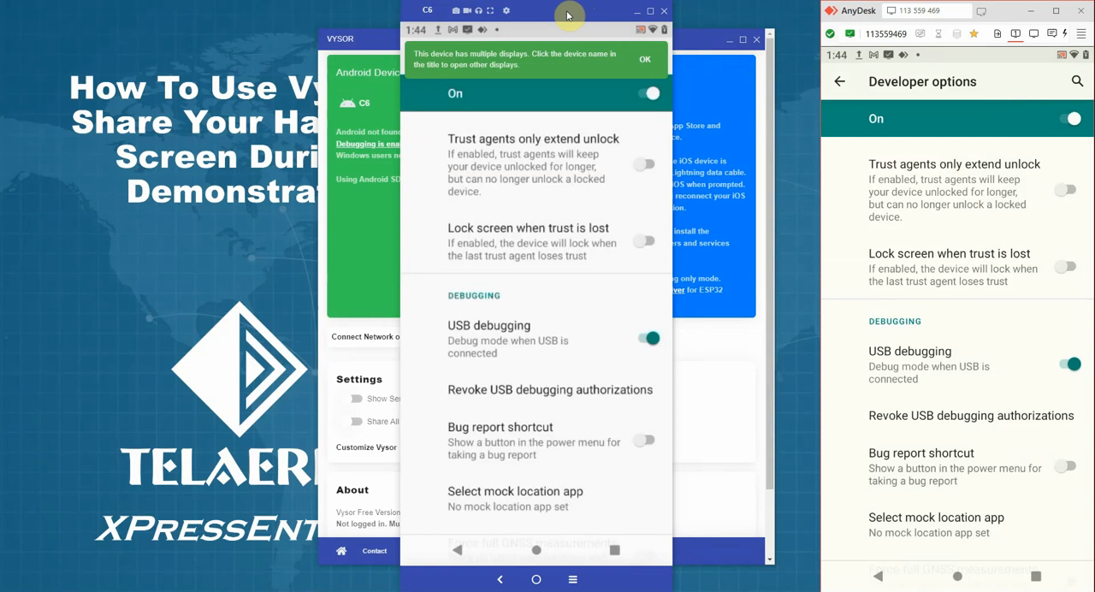
pyautogui.moveTo(458, 552)
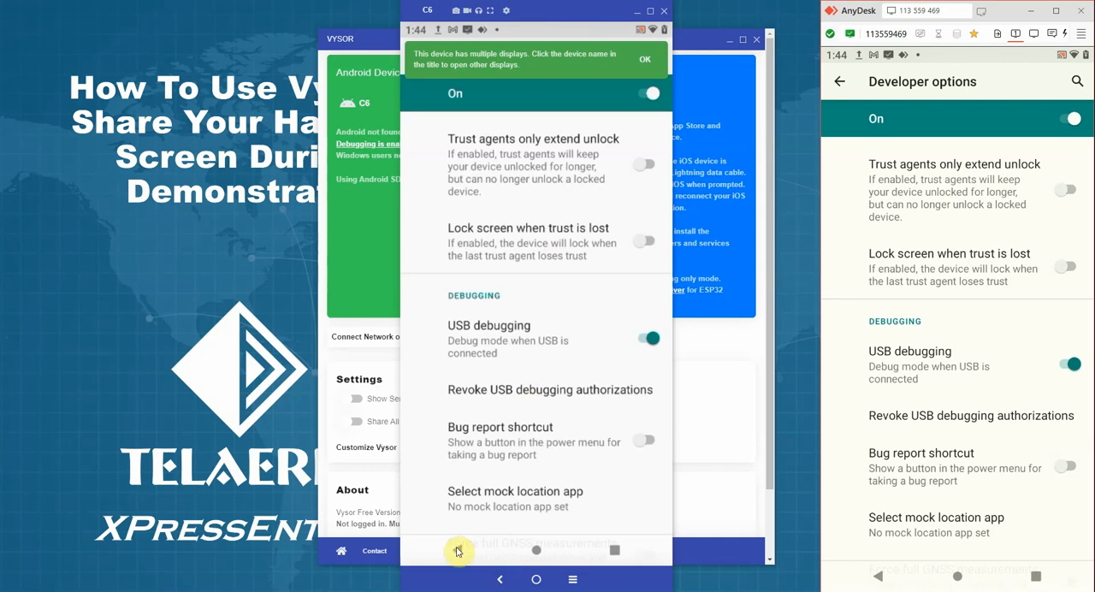
# Return the mirrored handheld to its home screen and launch XPressEntry.
pyautogui.click(457, 551)
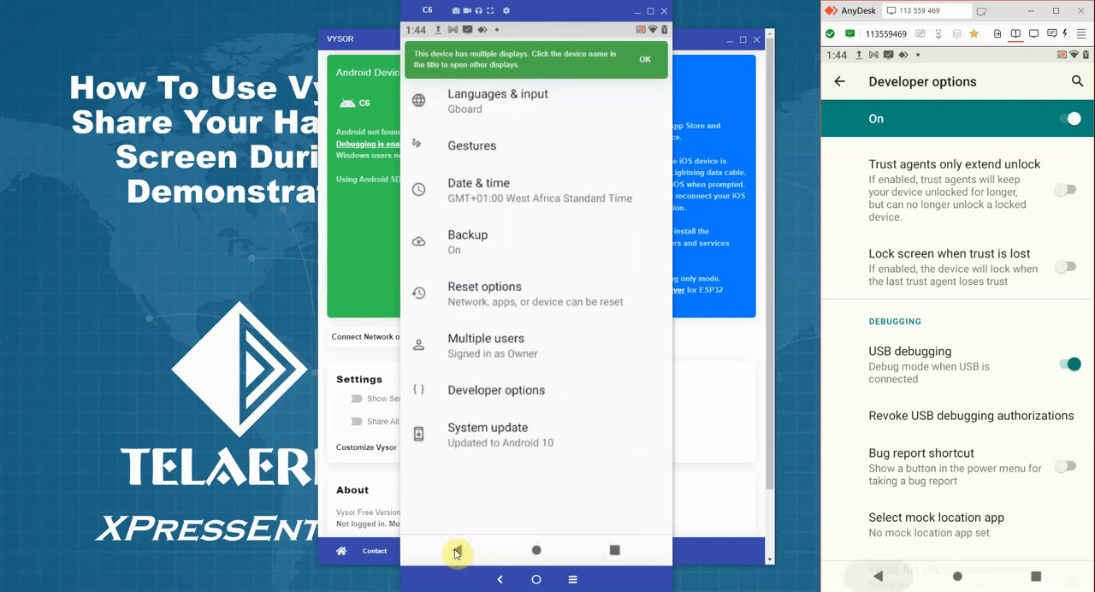
pyautogui.scroll(3)
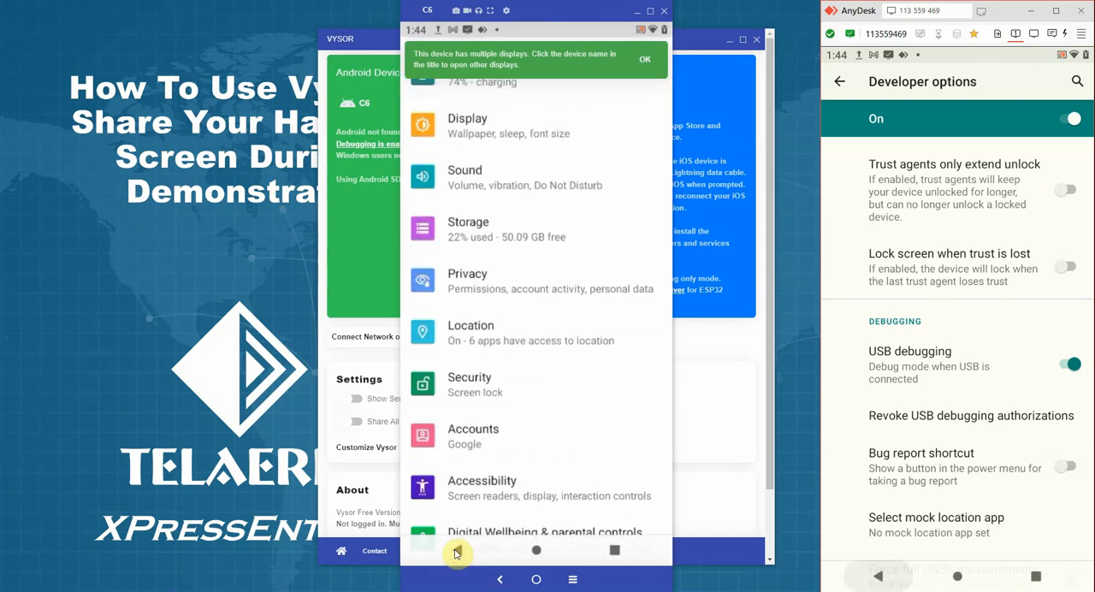
pyautogui.click(537, 574)
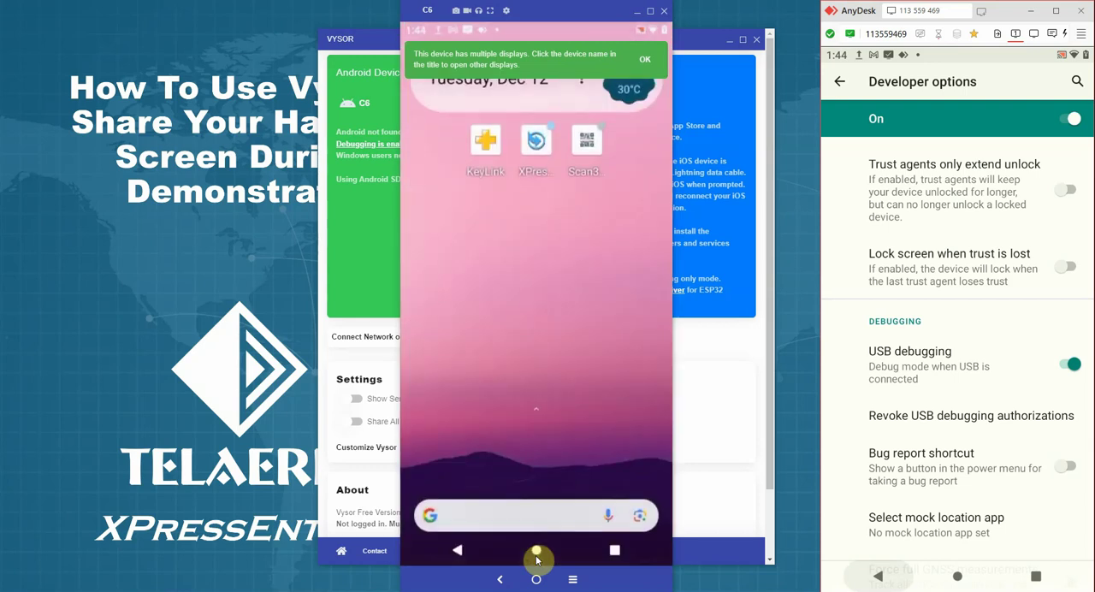
pyautogui.click(534, 137)
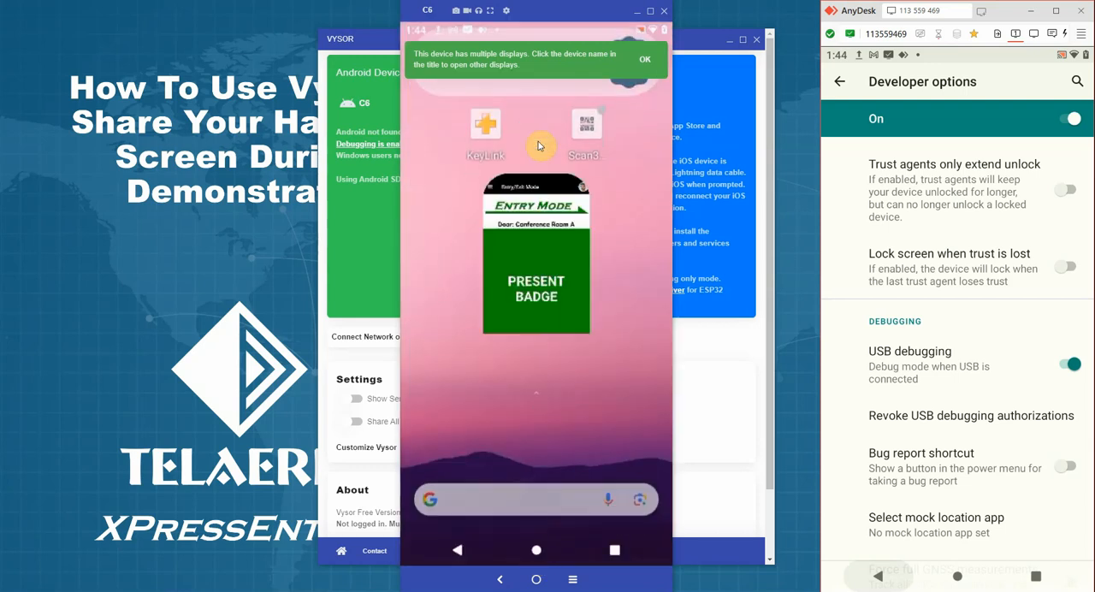